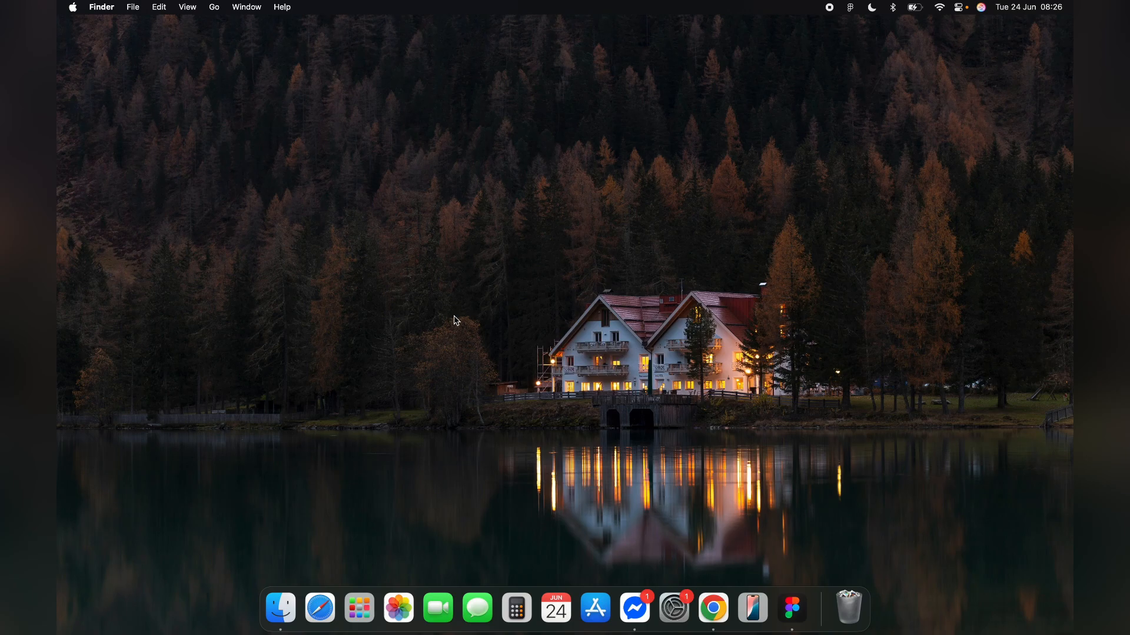
mouse_move(805, 607)
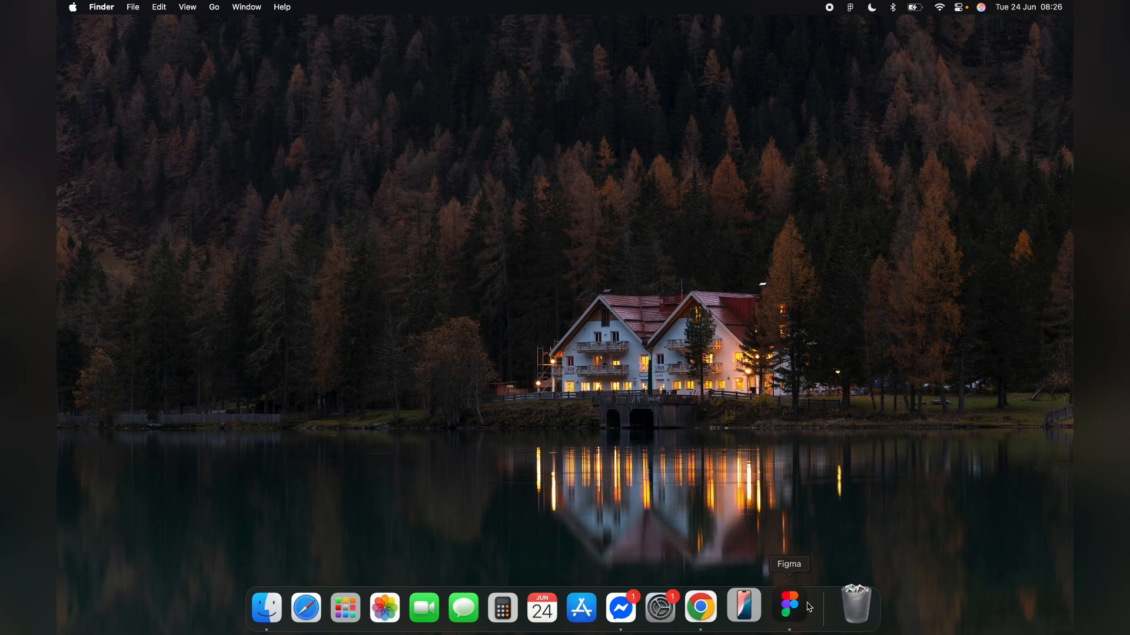
Launch Figma to start a new design file for the white 565 by 724 frame
click(791, 608)
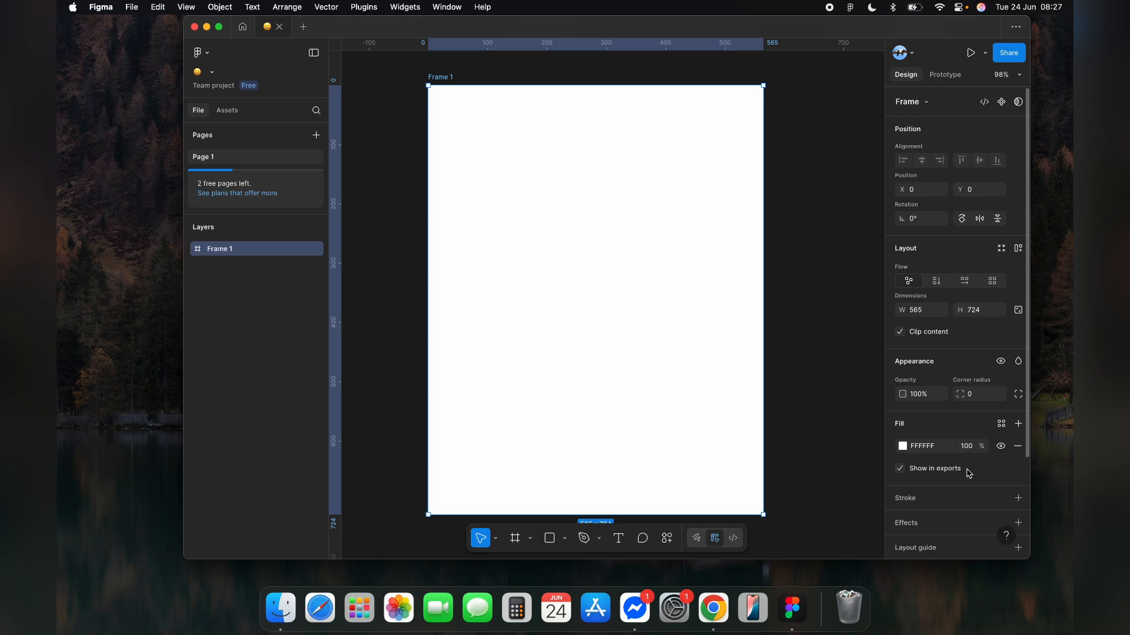
Enable auto layout on Frame 1 with vertical flow, gap 10 and horizontal padding 20
click(1017, 248)
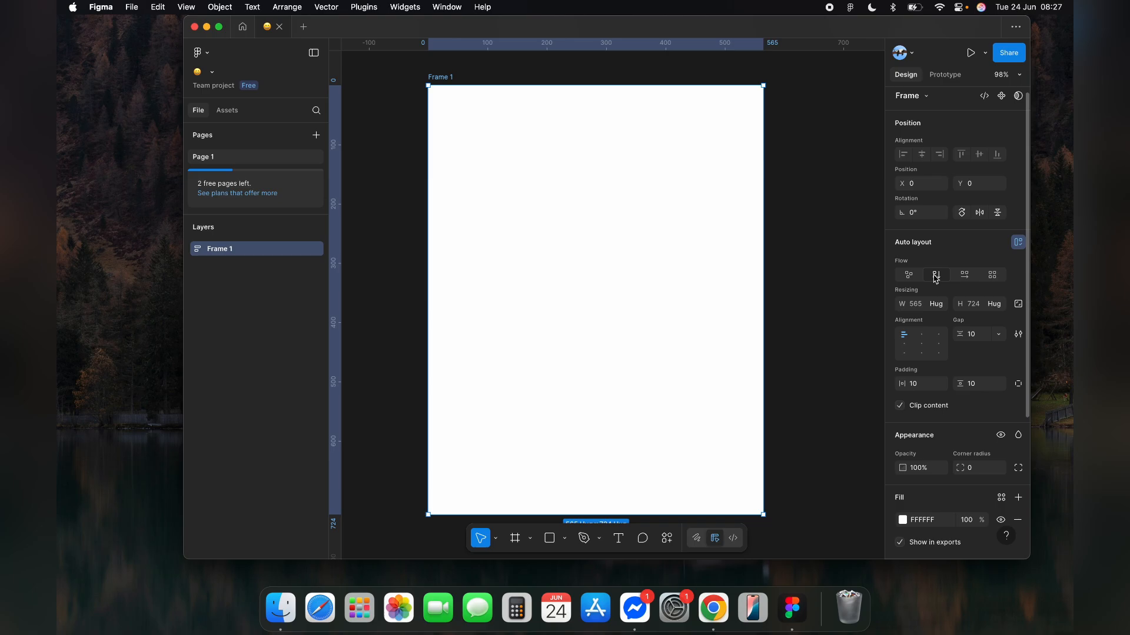
click(920, 384)
text(20)
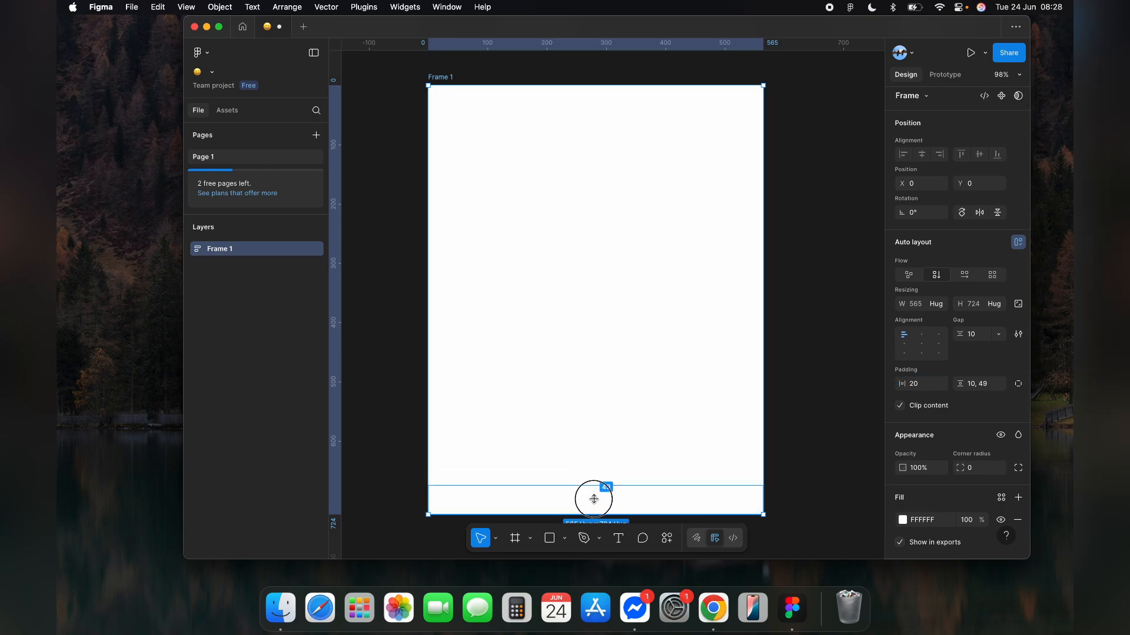
drag(593, 499, 593, 489)
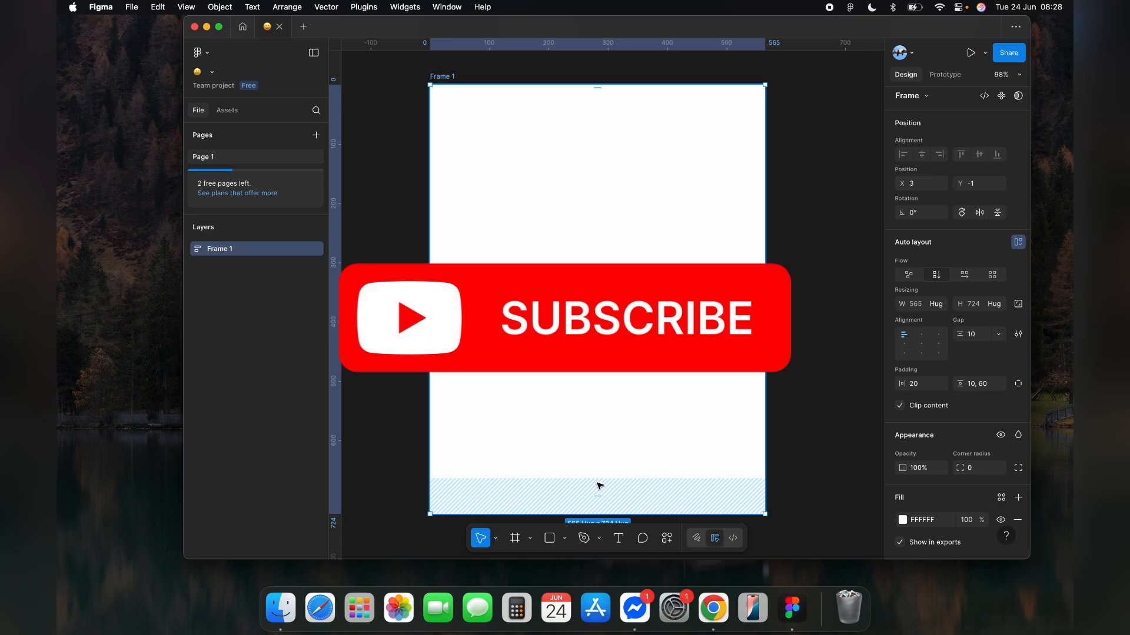
key(Delete)
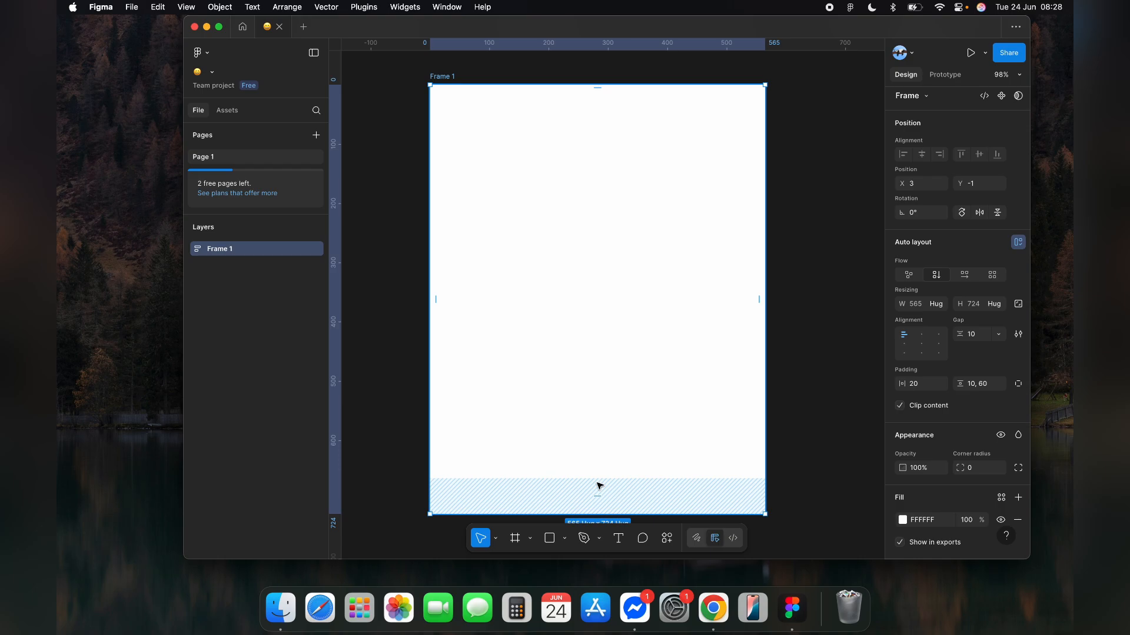